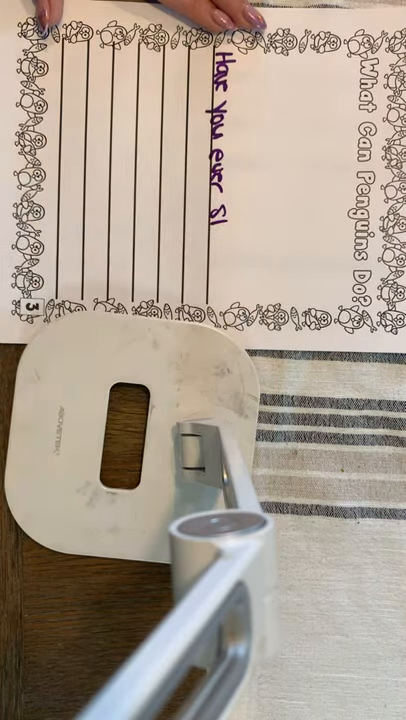
mouse_move(150, 250)
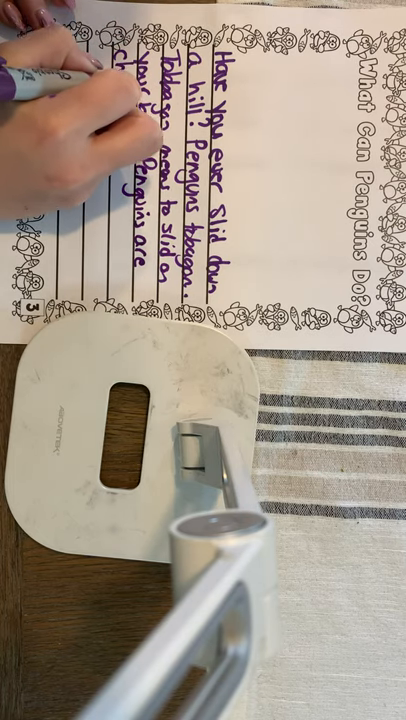
type("champion swimmers")
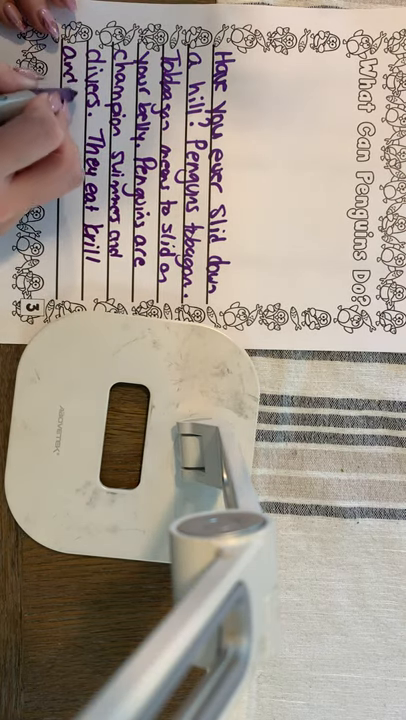
type("and fish.")
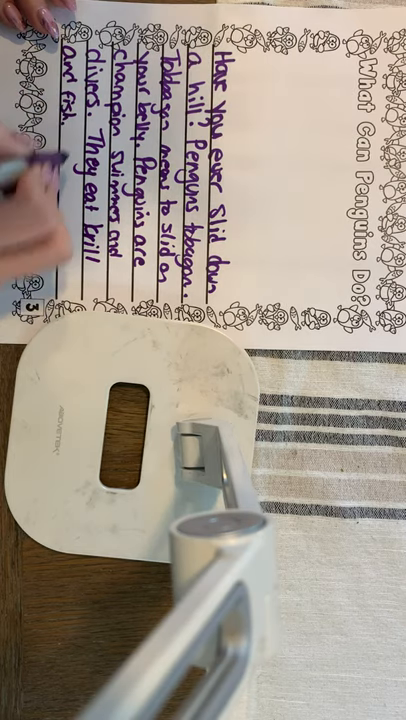
type("Peng")
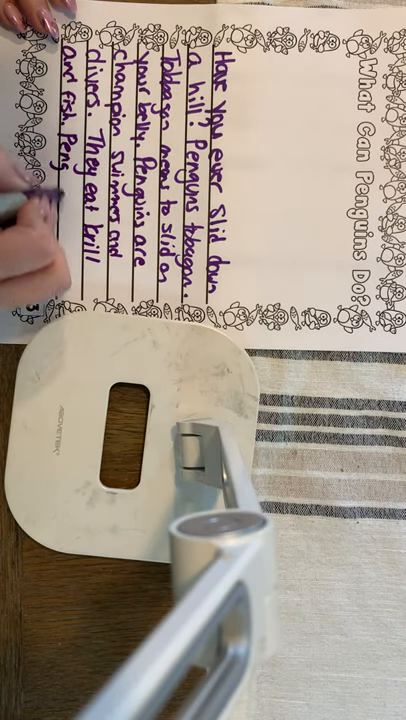